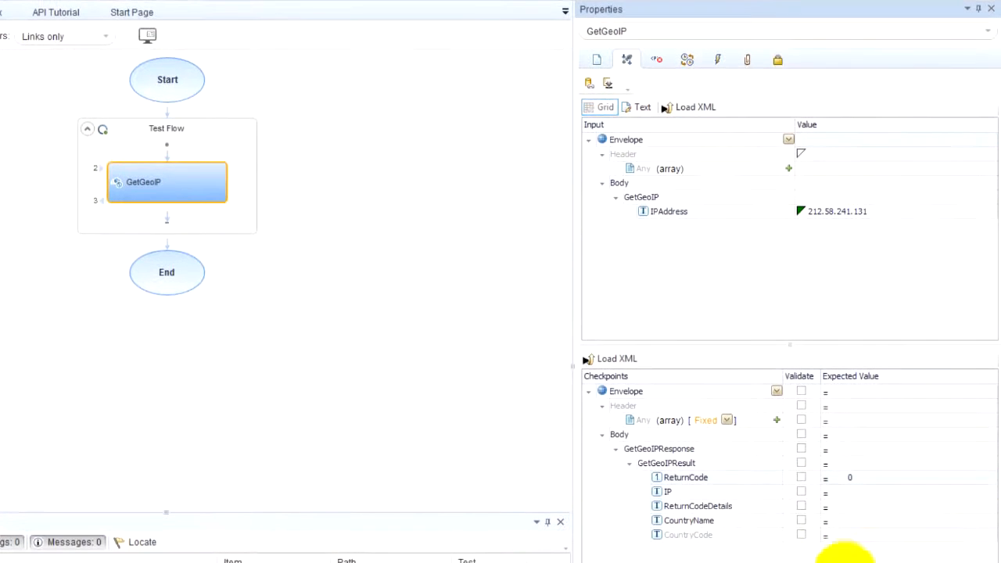
{"action": "mouse_move", "coordinate": [696, 469]}
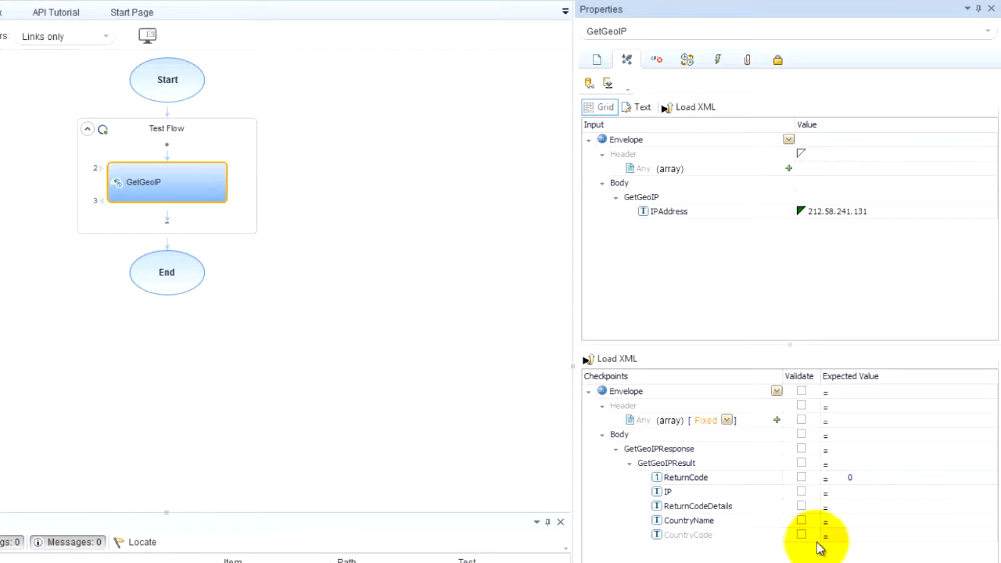
- Validate ReturnCodeDetails (GBR) and CountryName (United Kingdom), leaving CountryCode unchecked, and return to the test flow
{"action": "left_click", "coordinate": [800, 505]}
{"action": "type", "text": "GBR"}
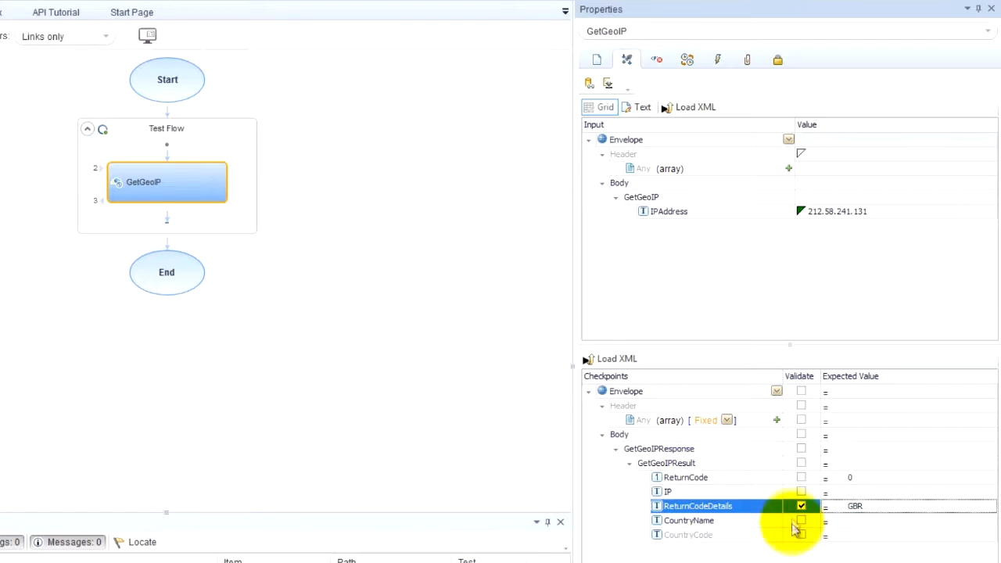
{"action": "left_click", "coordinate": [800, 519]}
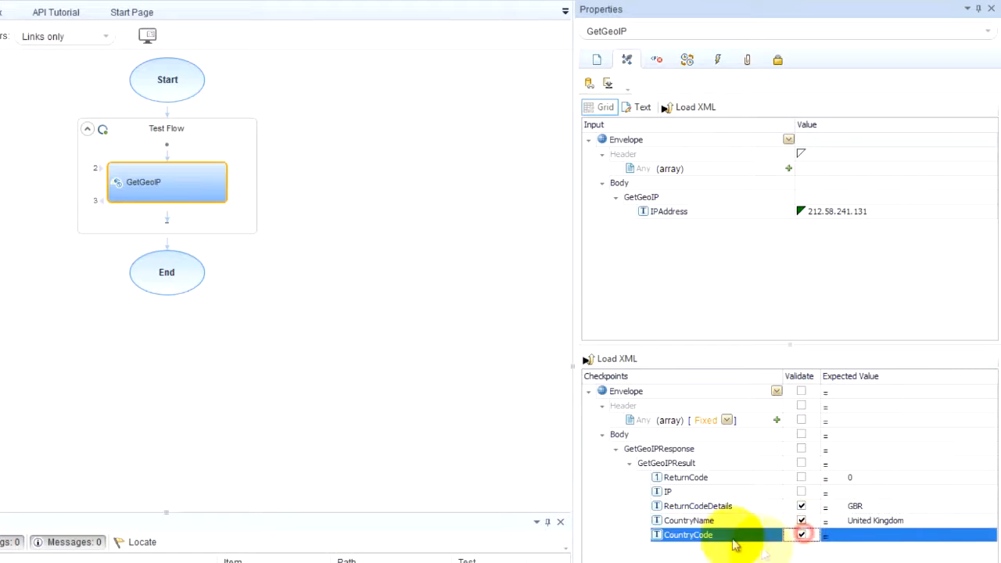
{"action": "left_click", "coordinate": [801, 535]}
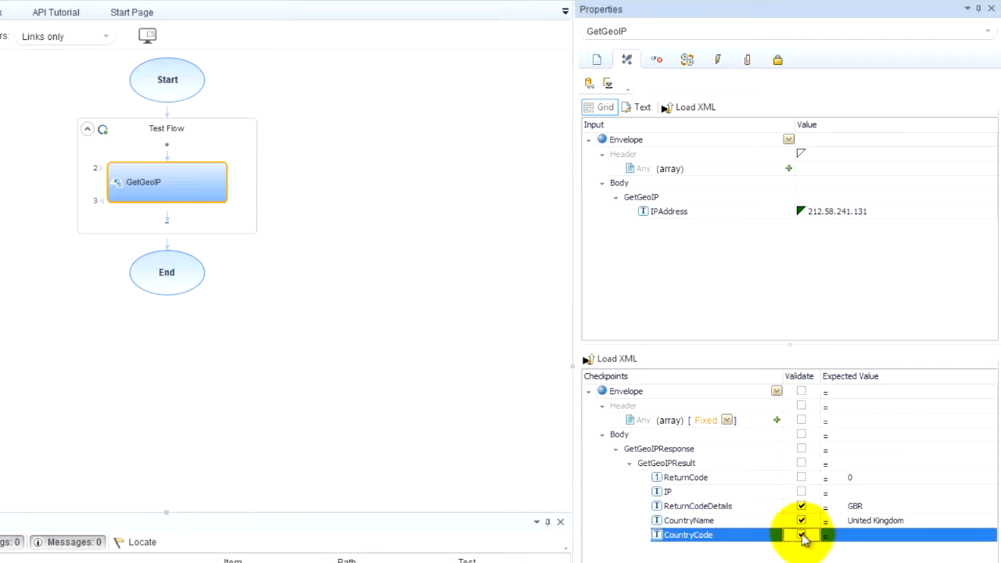
{"action": "left_click", "coordinate": [225, 53]}
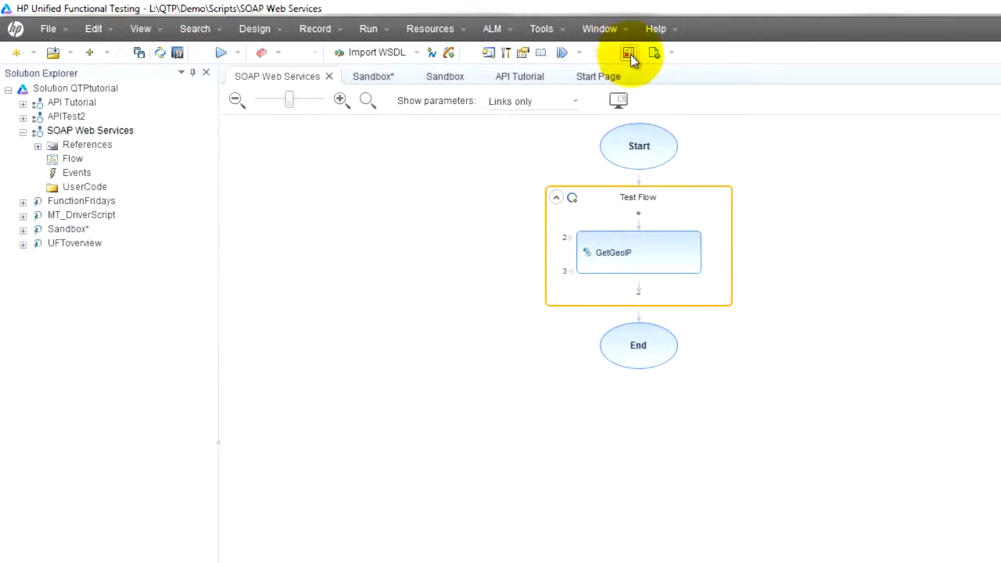
{"action": "mouse_move", "coordinate": [628, 53]}
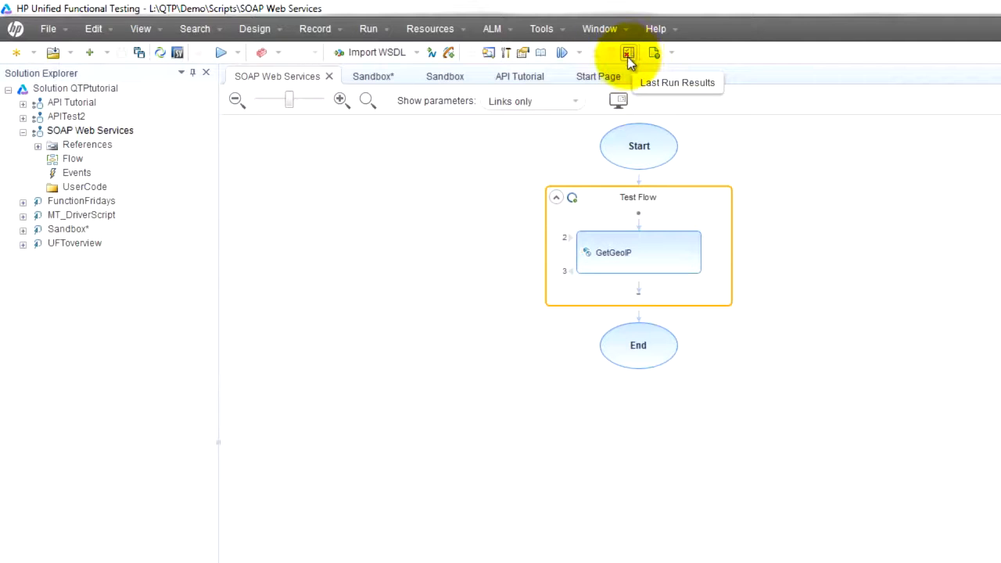
- Show the latest SOAP Web Services run results in HP Run Results Viewer
{"action": "left_click", "coordinate": [628, 53]}
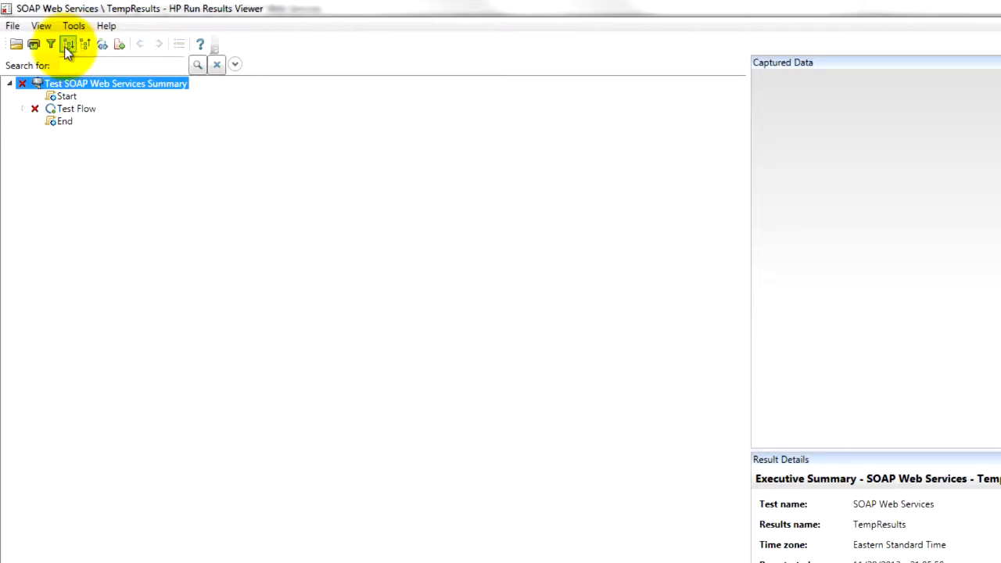
{"action": "mouse_move", "coordinate": [68, 44]}
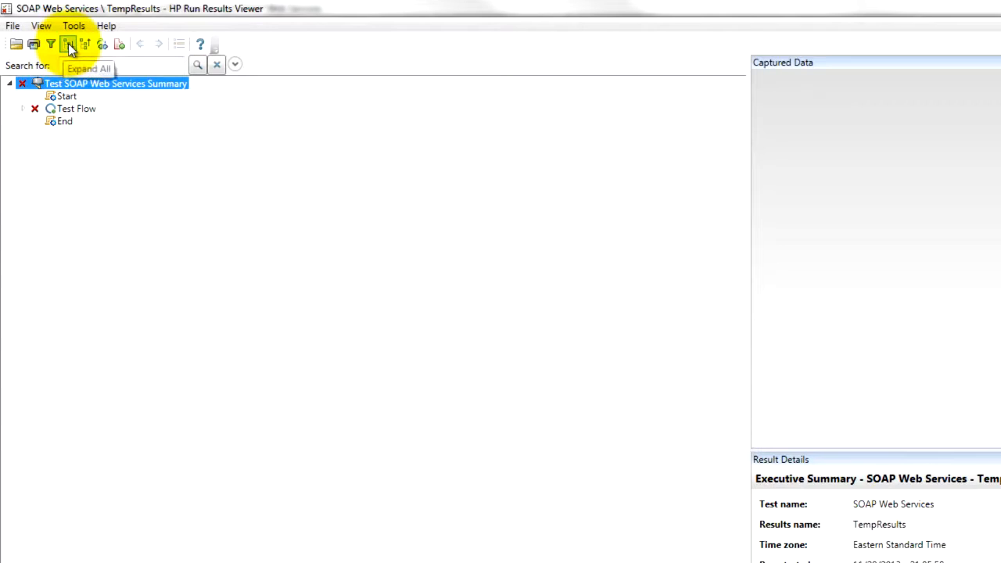
- Expand all result nodes and select the failed GetGeoIP step to show its call details
{"action": "left_click", "coordinate": [68, 44]}
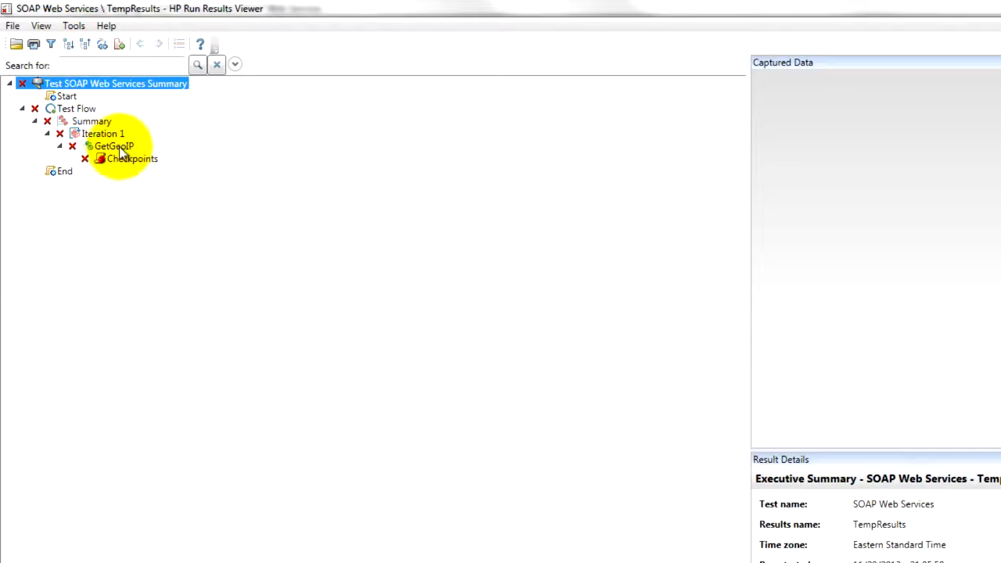
{"action": "left_click", "coordinate": [114, 146]}
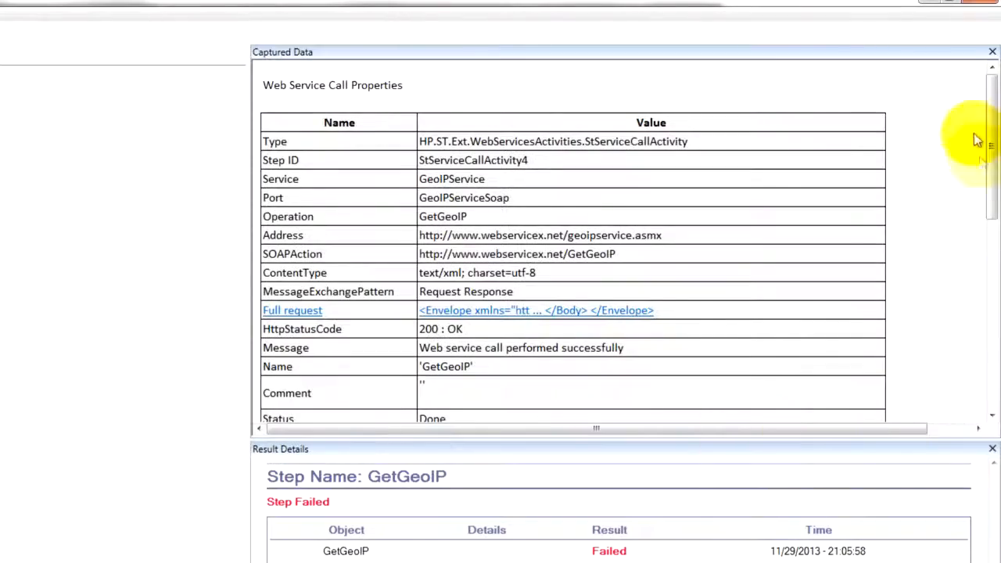
{"action": "scroll", "scroll_direction": "down", "scroll_amount": 3}
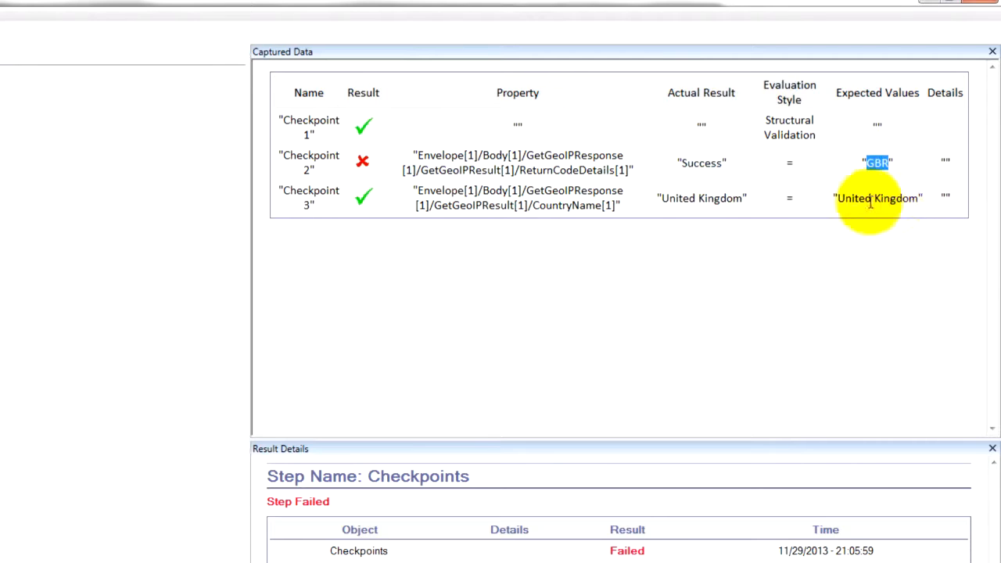
{"action": "left_click", "coordinate": [700, 197]}
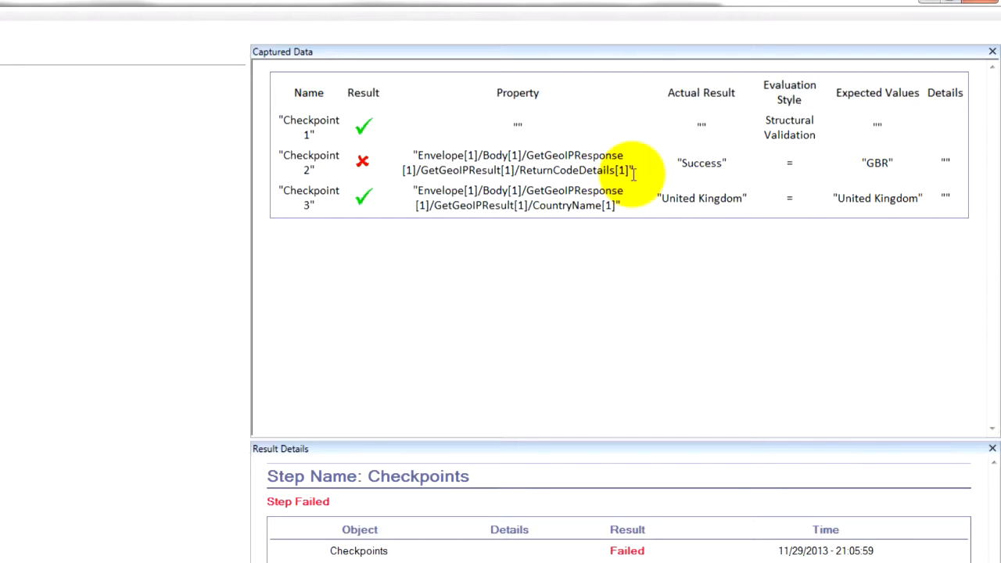
{"action": "mouse_move", "coordinate": [772, 238]}
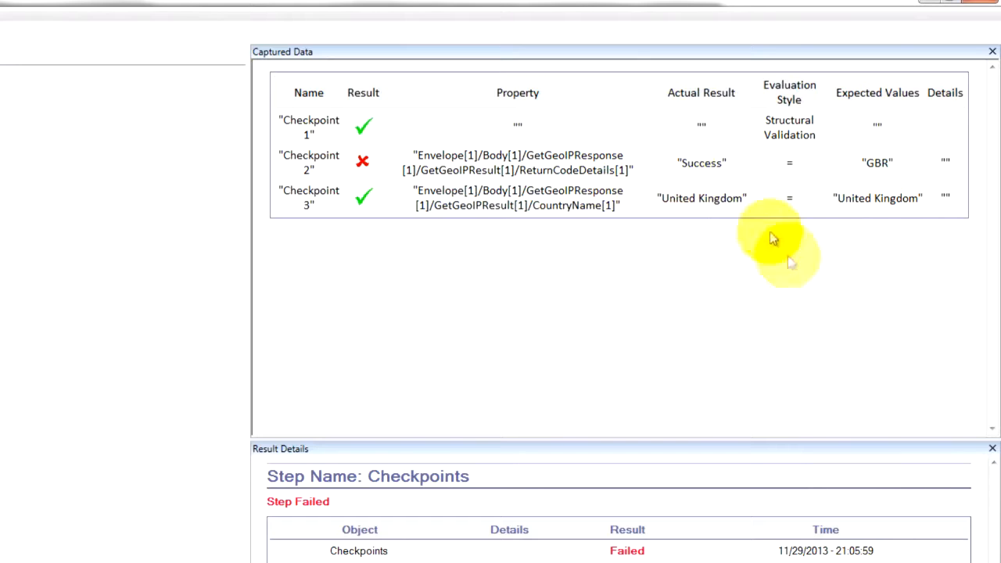
{"action": "mouse_move", "coordinate": [860, 168]}
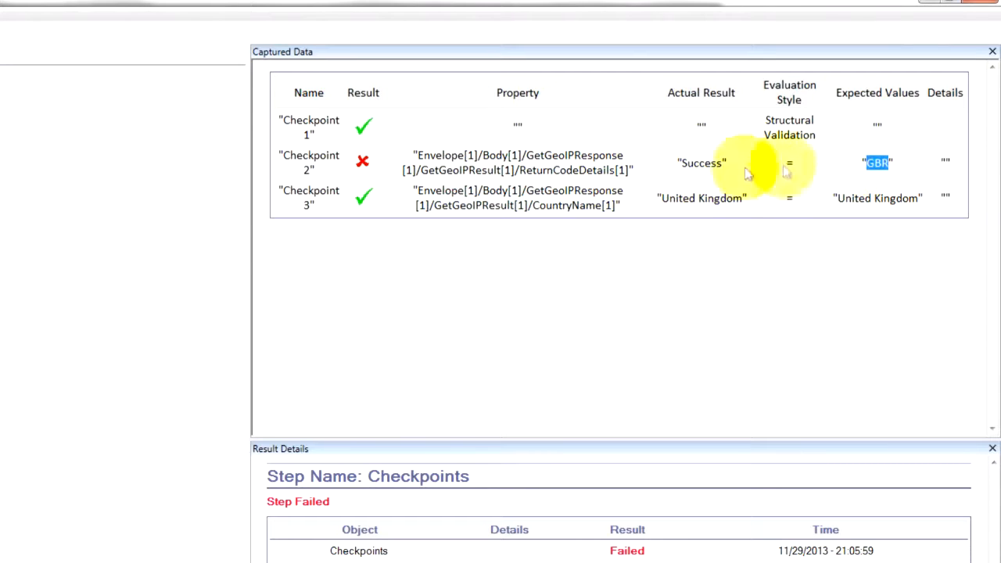
{"action": "mouse_move", "coordinate": [754, 169]}
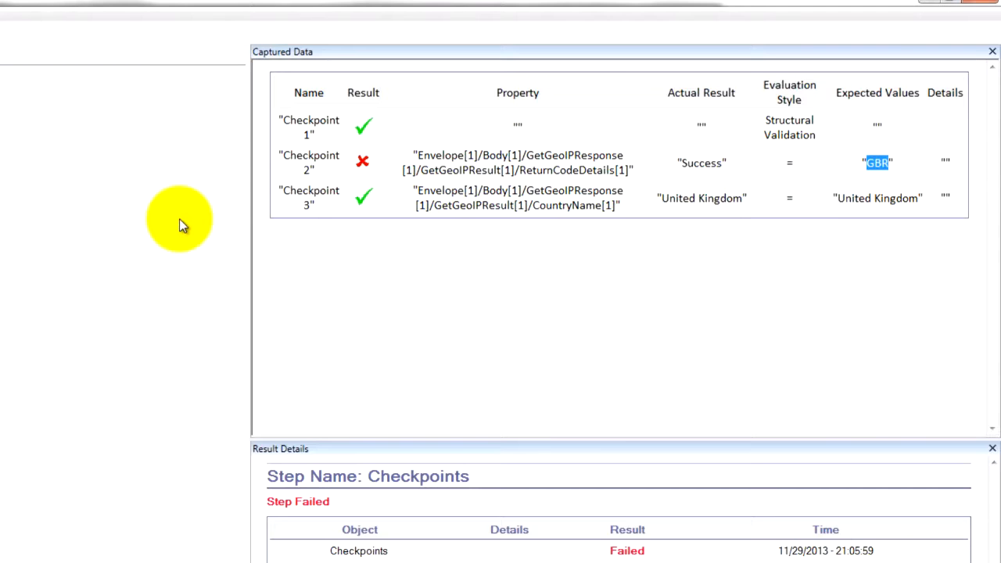
{"action": "mouse_move", "coordinate": [832, 54]}
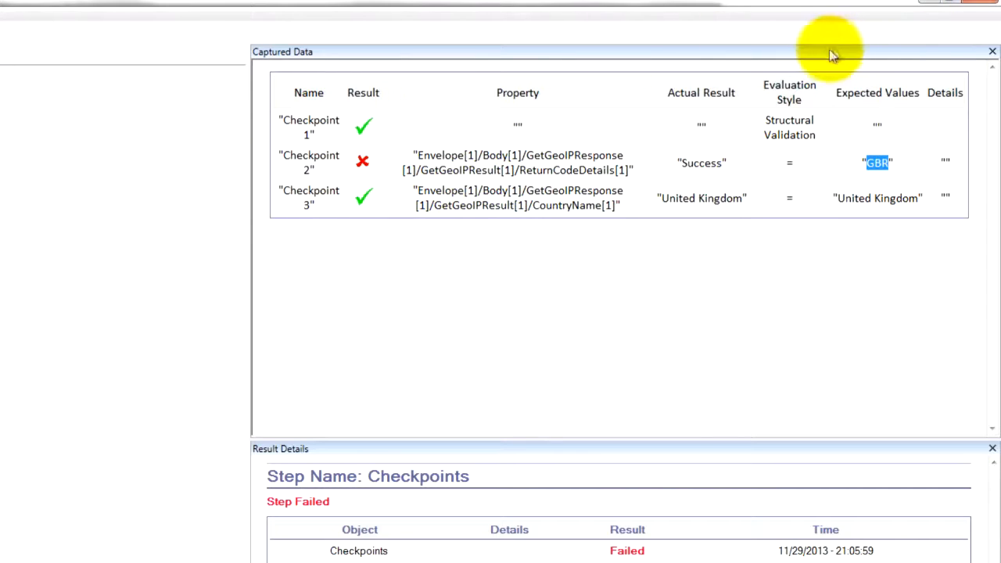
{"action": "mouse_move", "coordinate": [133, 146]}
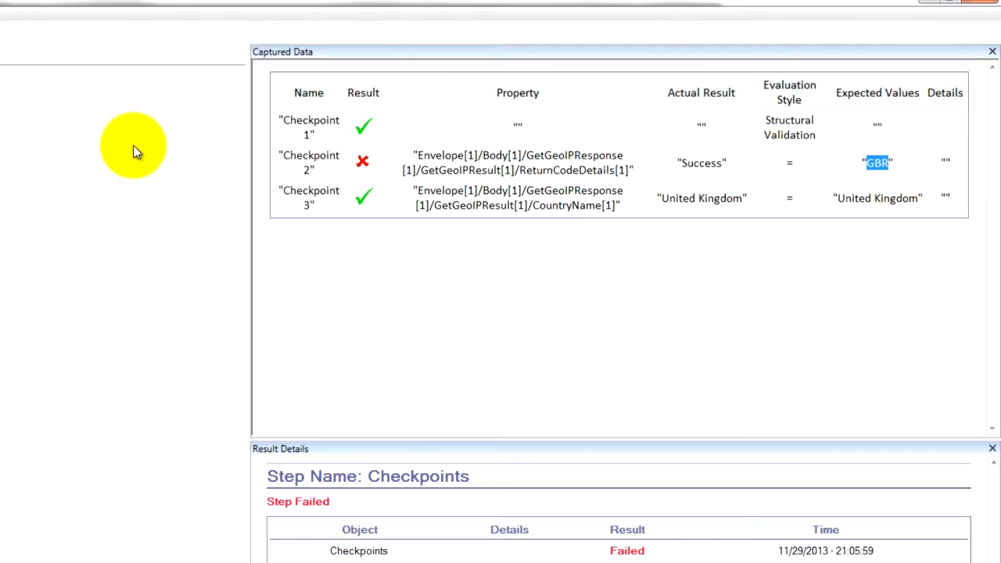